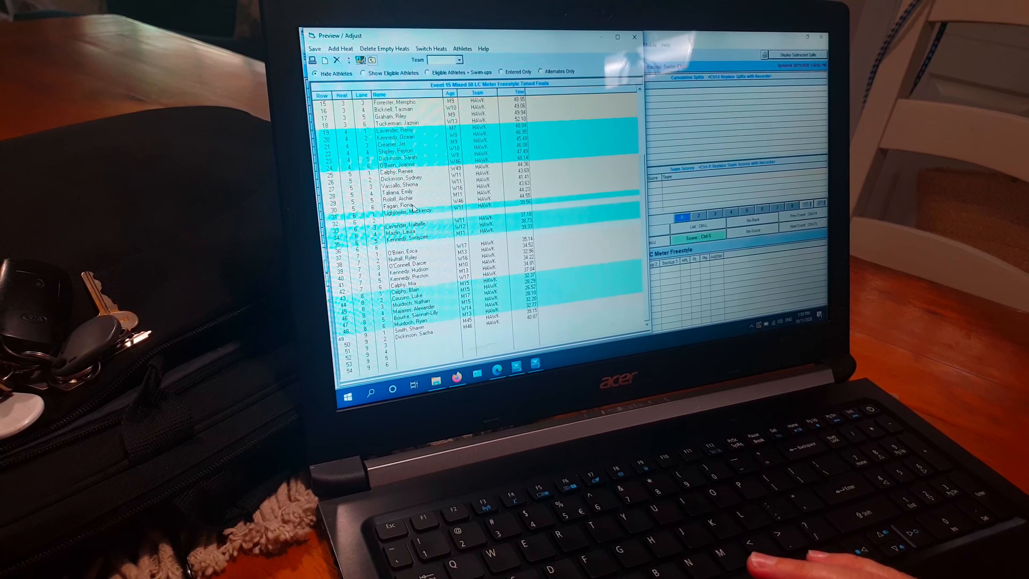
Select the first empty lane below the last swimmer in Event 15's heat sheet
click(420, 330)
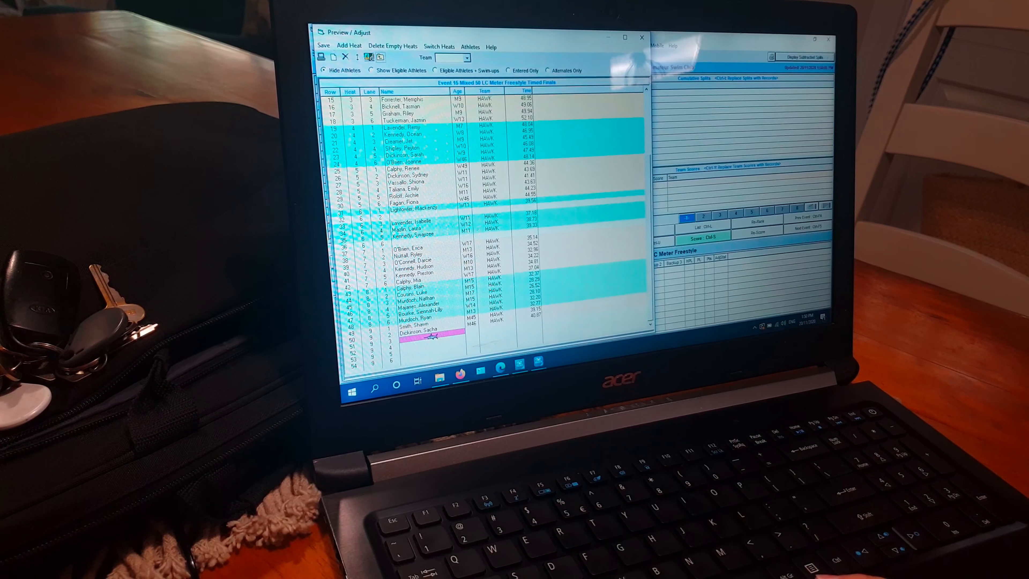